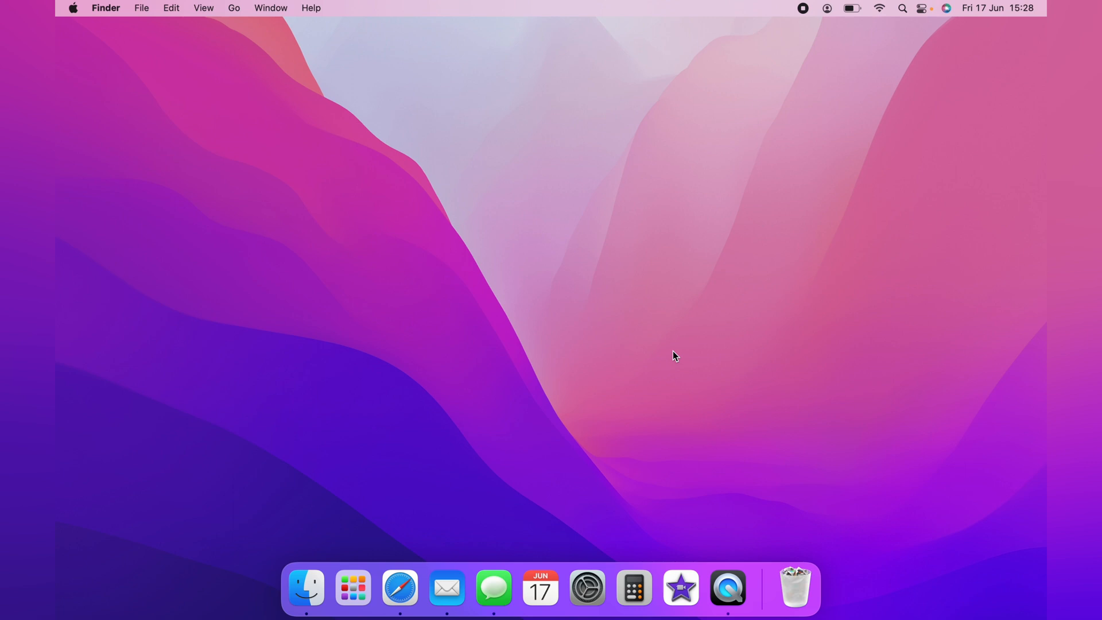
pyautogui.moveTo(857, 83)
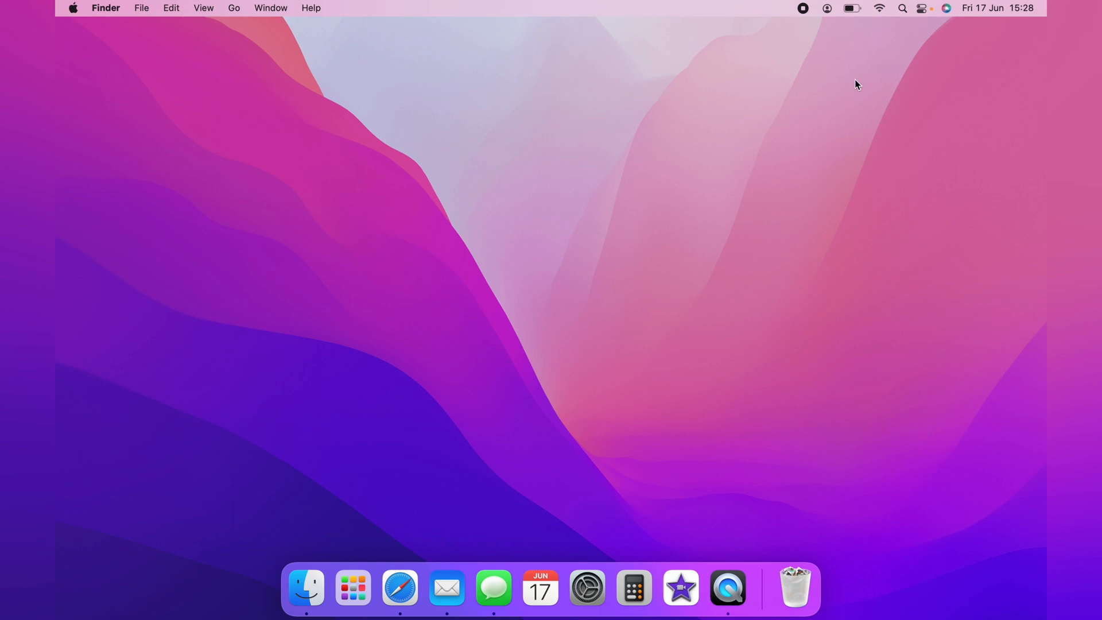
# Search Spotlight for 'terminal' and launch the Terminal app.
pyautogui.click(902, 7)
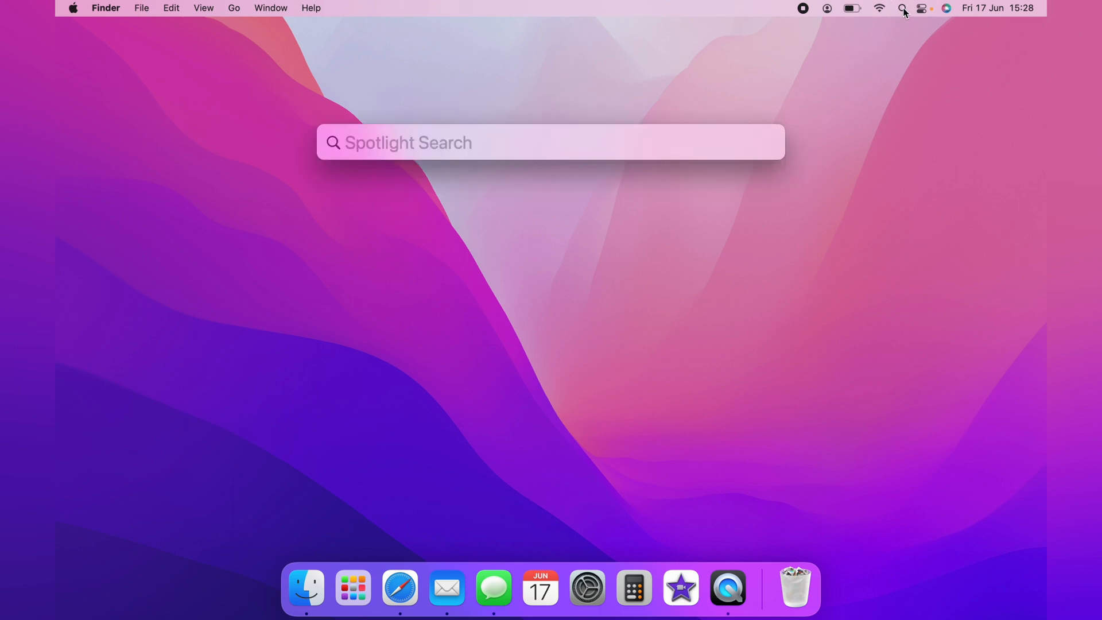
pyautogui.write('terminal')
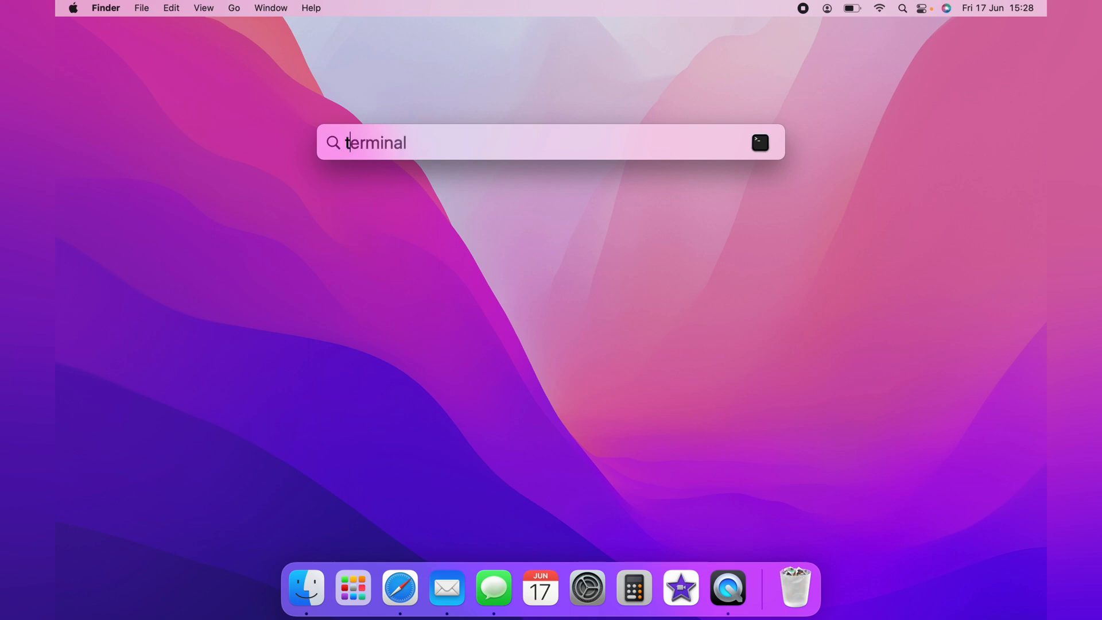
pyautogui.write('terminal')
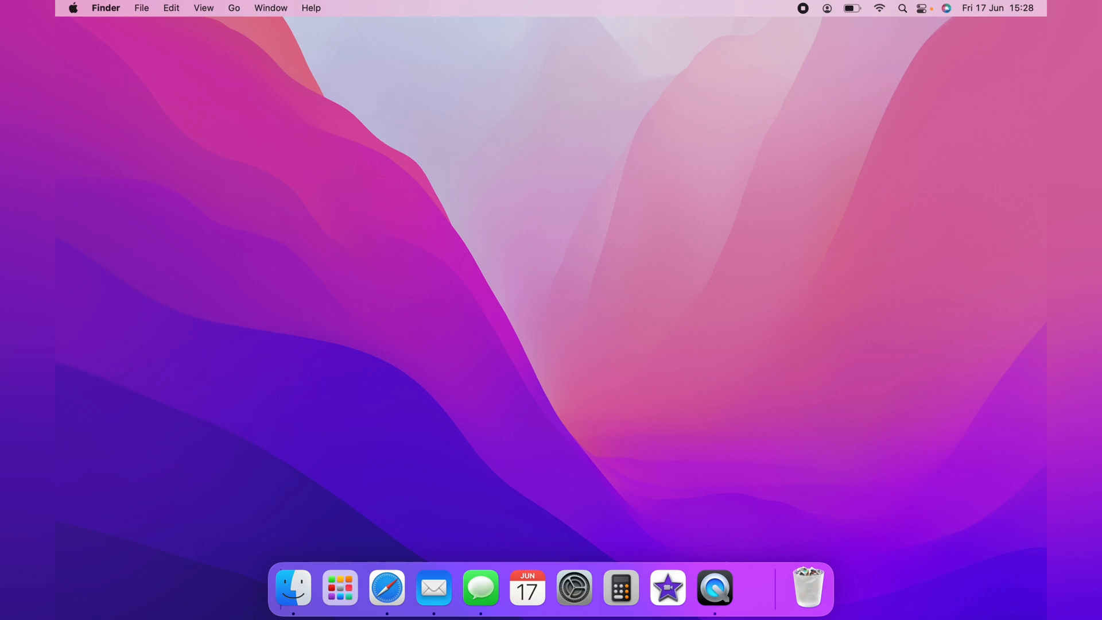
# Run 'networkquality -v' once, then relaunch Terminal via Spotlight for a fresh shell window.
pyautogui.click(761, 588)
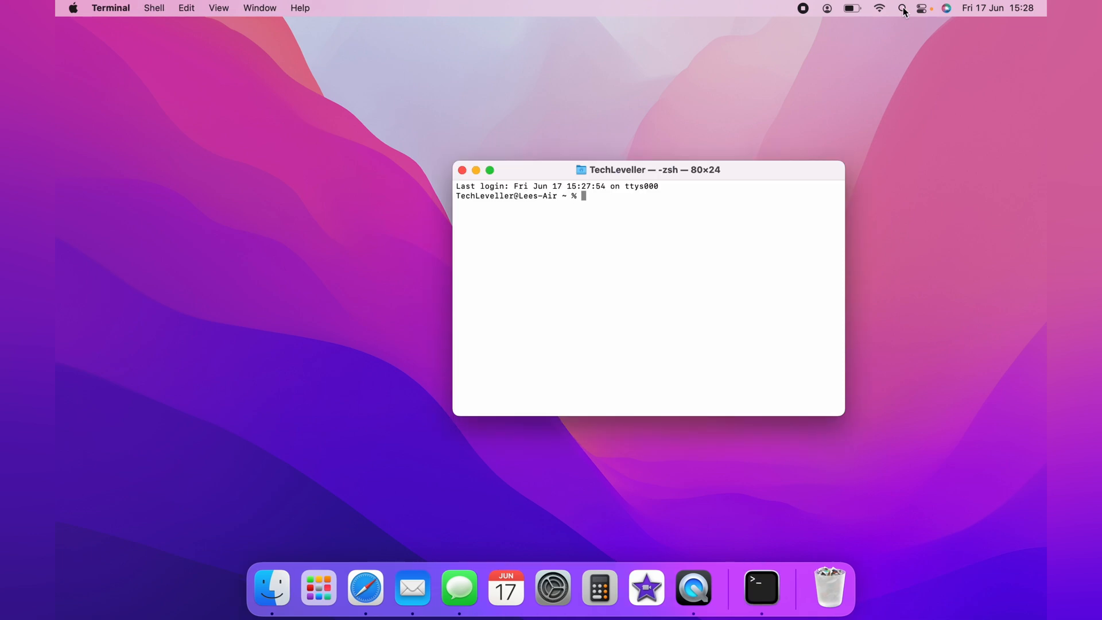
pyautogui.write('networkquality -v')
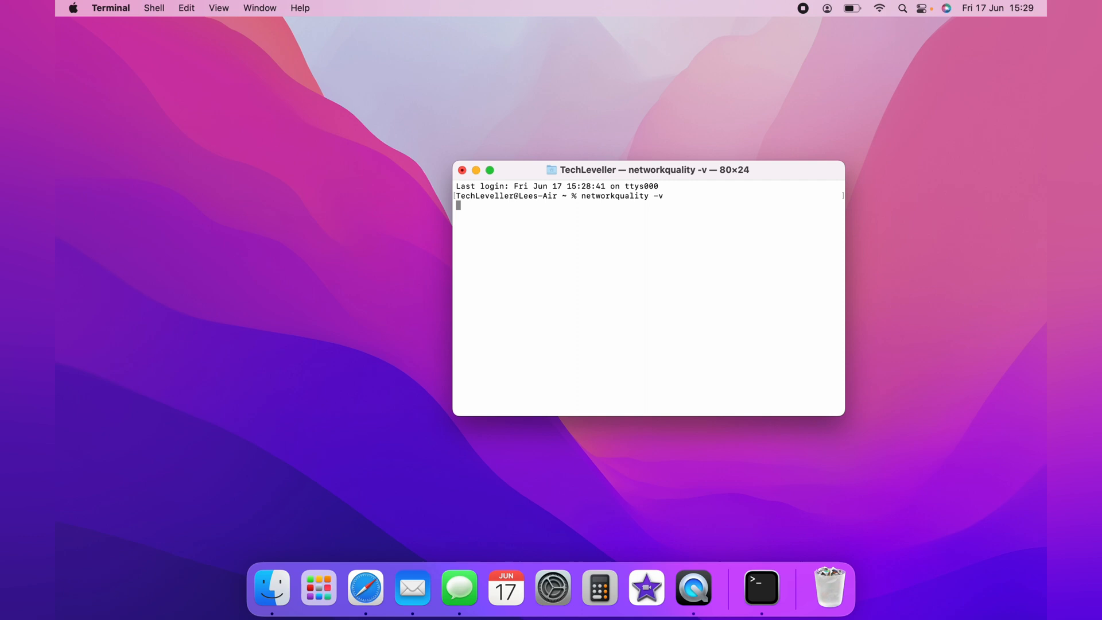
pyautogui.press('Return')
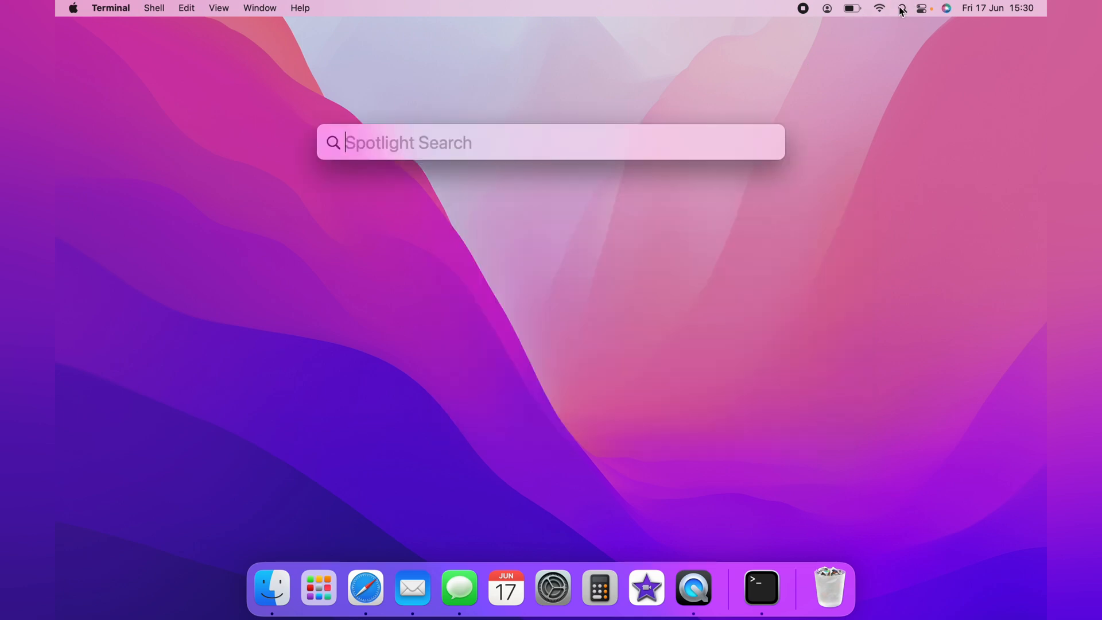
pyautogui.write('terminal')
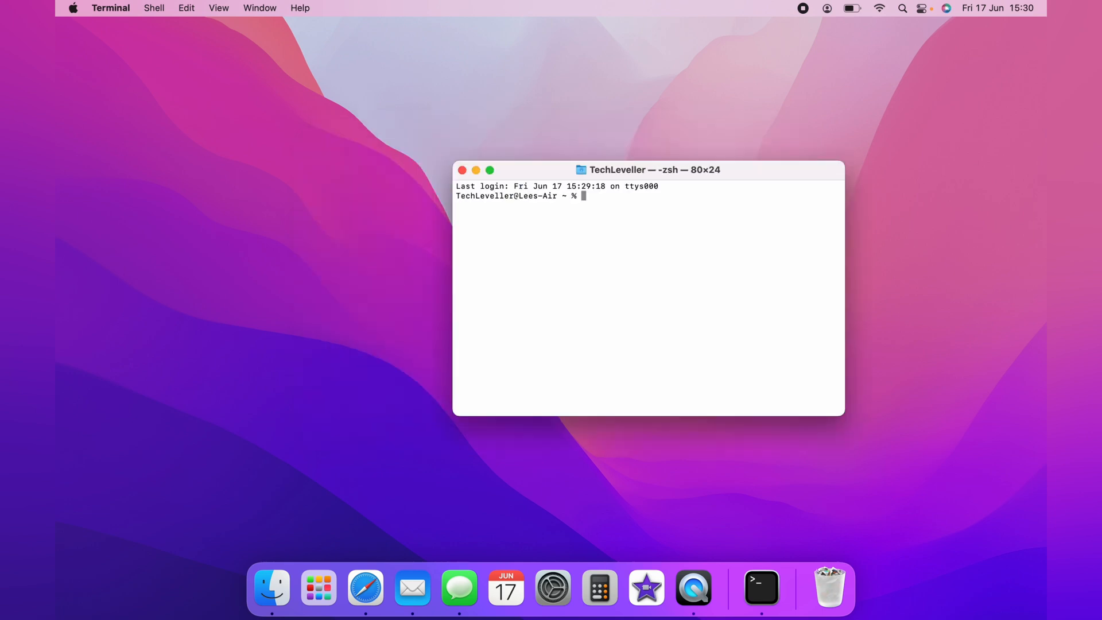
# Run 'networkquality -v' and wait for the summary: 24.980 Mbps upload, 367.383 Mbps download.
pyautogui.write('networkquality -v')
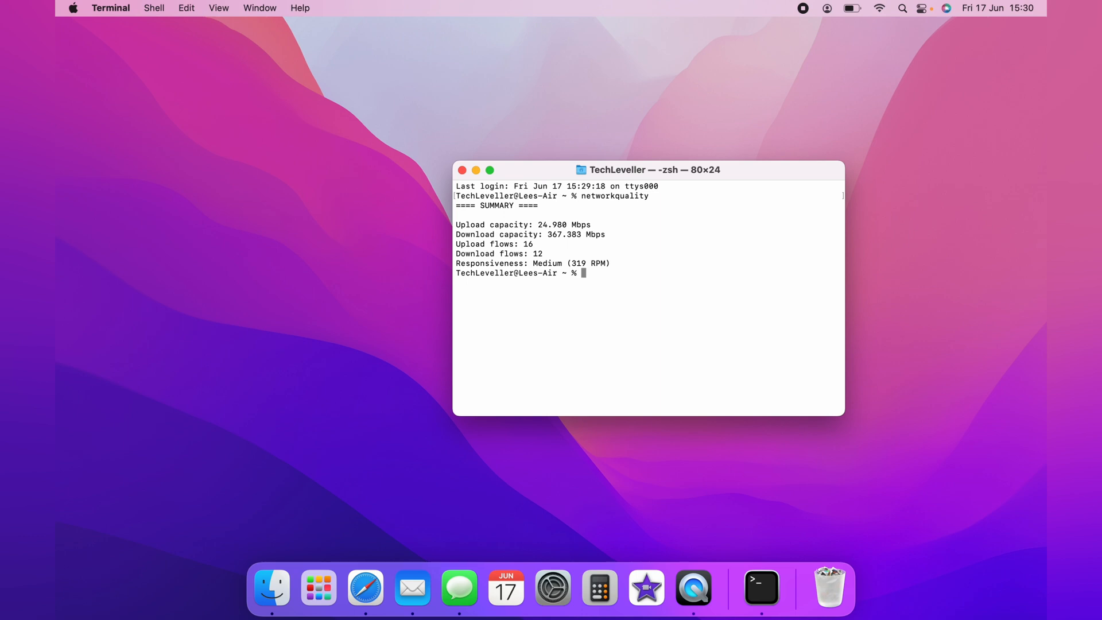
pyautogui.moveTo(487, 160)
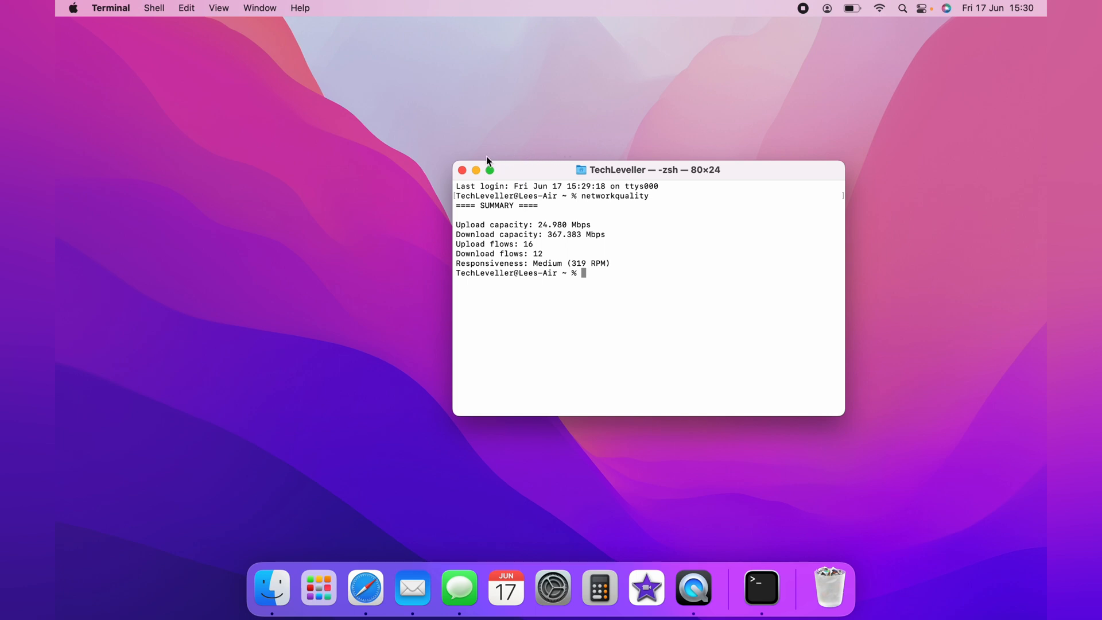